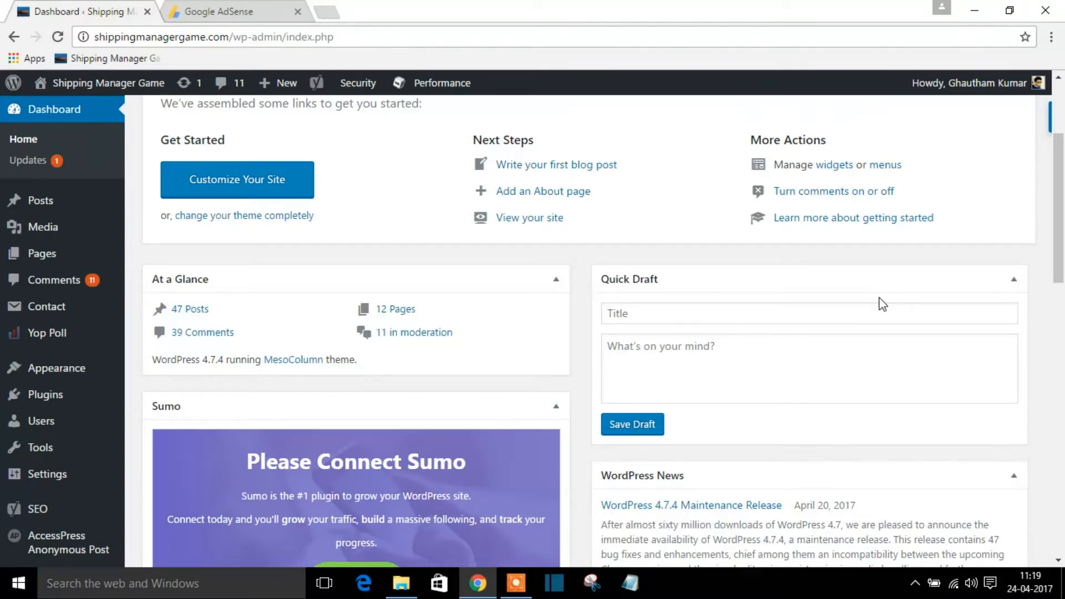
mouse_move(44, 395)
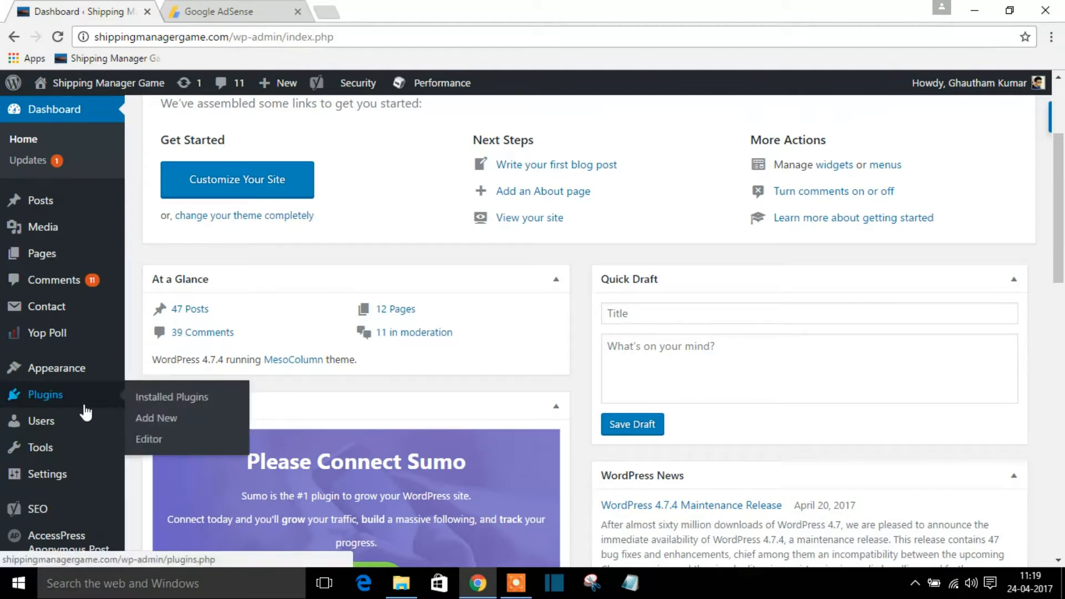
mouse_move(102, 412)
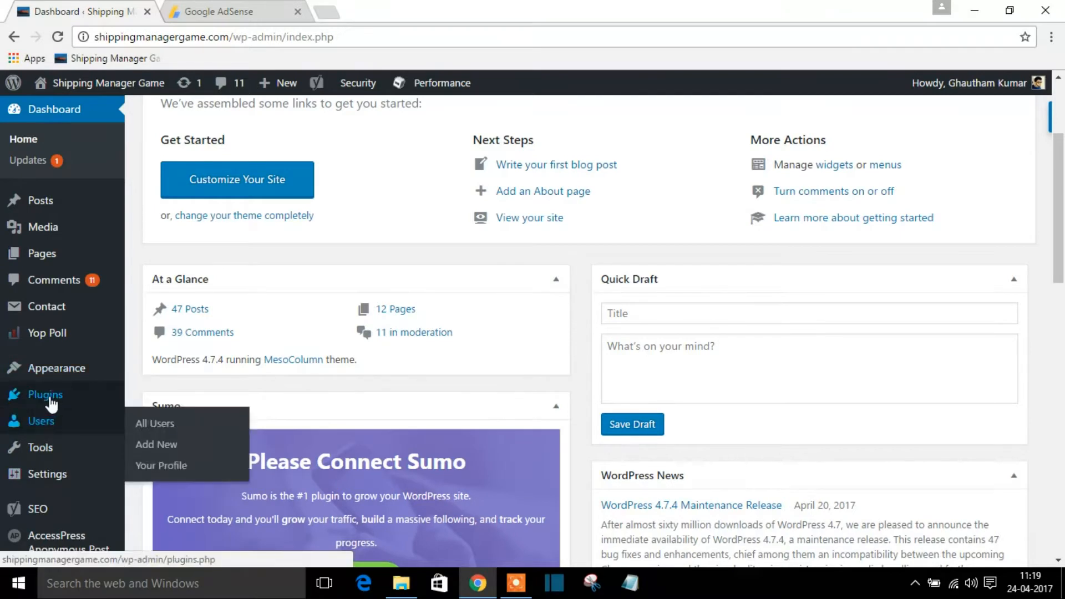
mouse_move(92, 406)
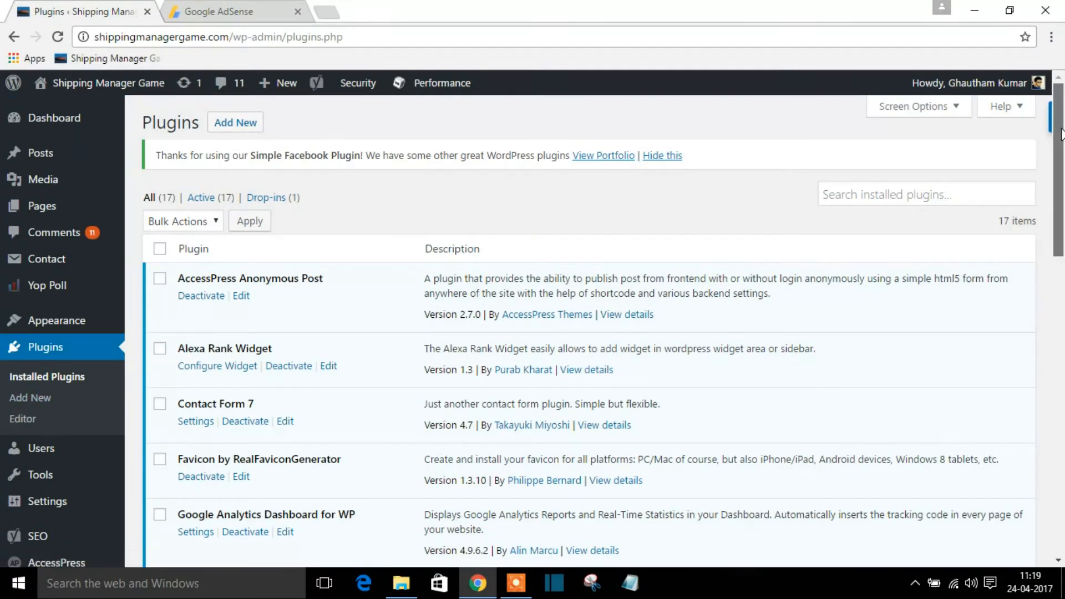
scroll("down", 3)
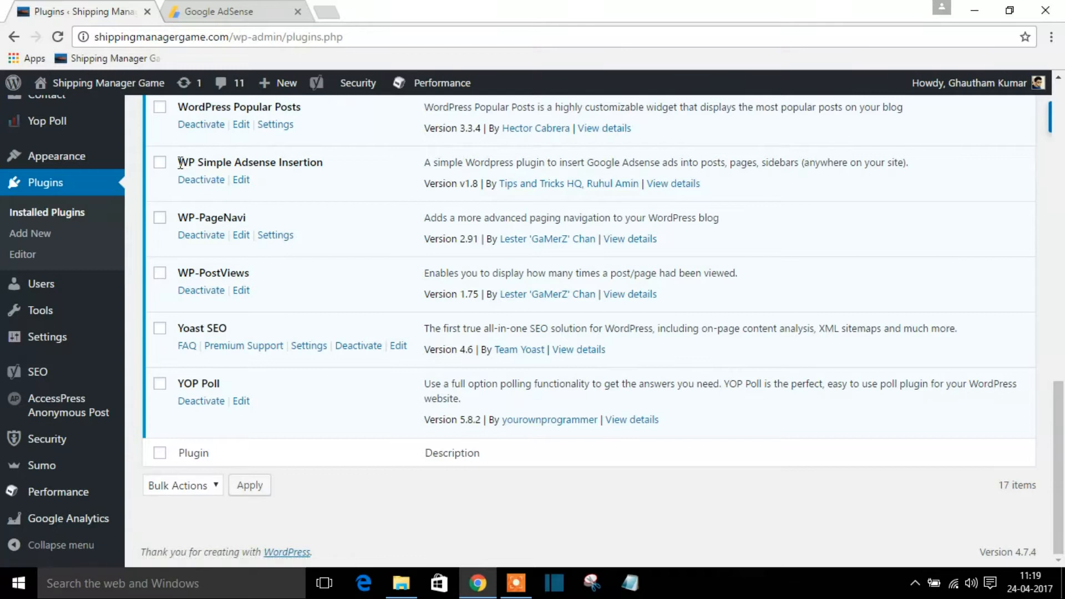
double_click(250, 162)
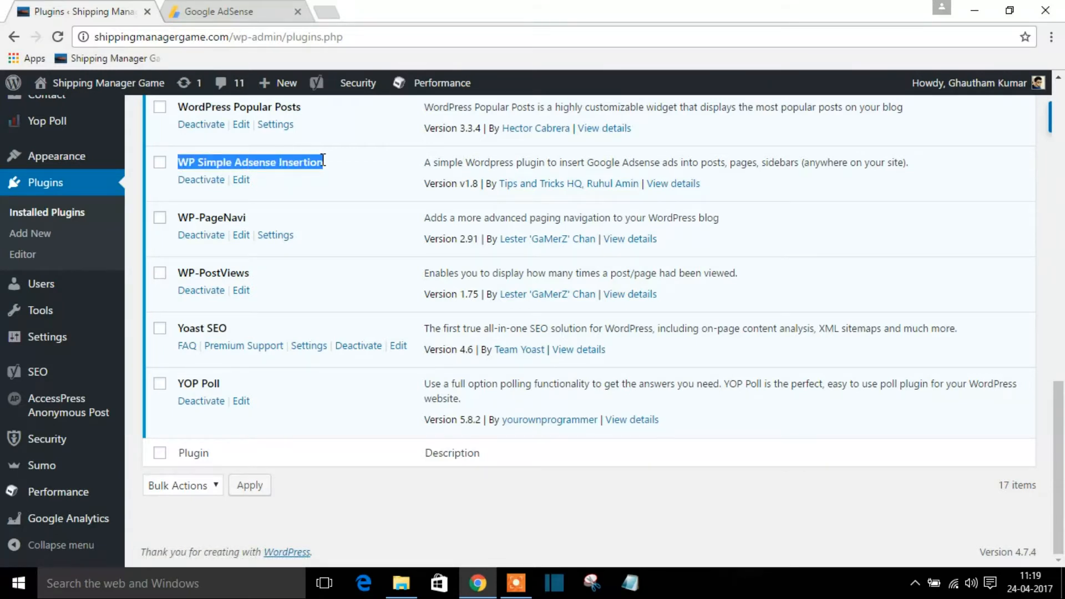
mouse_move(846, 324)
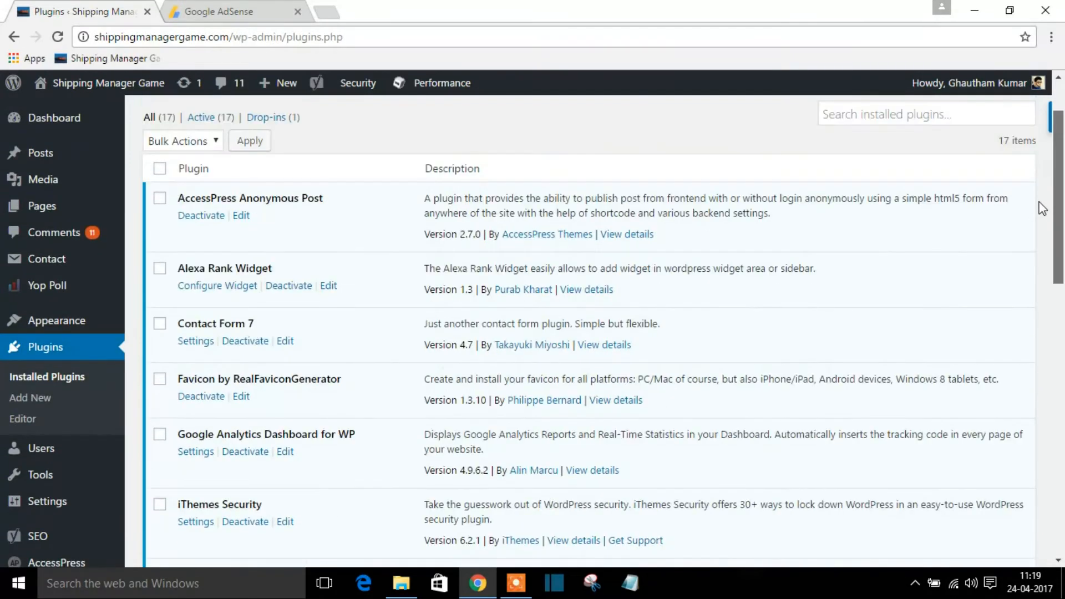
mouse_move(47, 501)
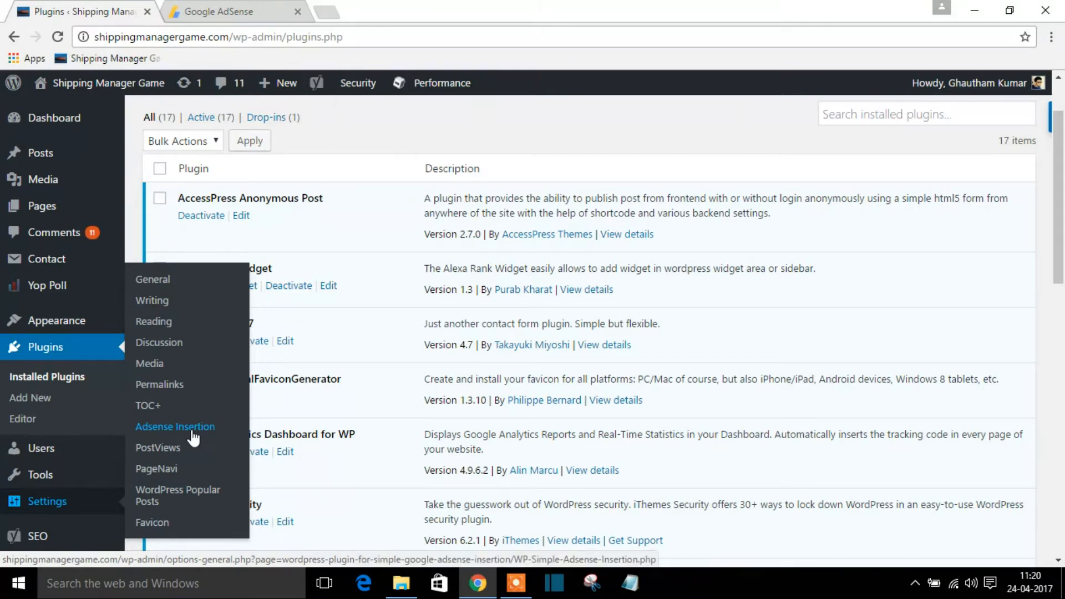
Reach the Adsense Insertion Options page with the Campaign 1 code field ready, then switch to the AdSense ad units
left_click(174, 426)
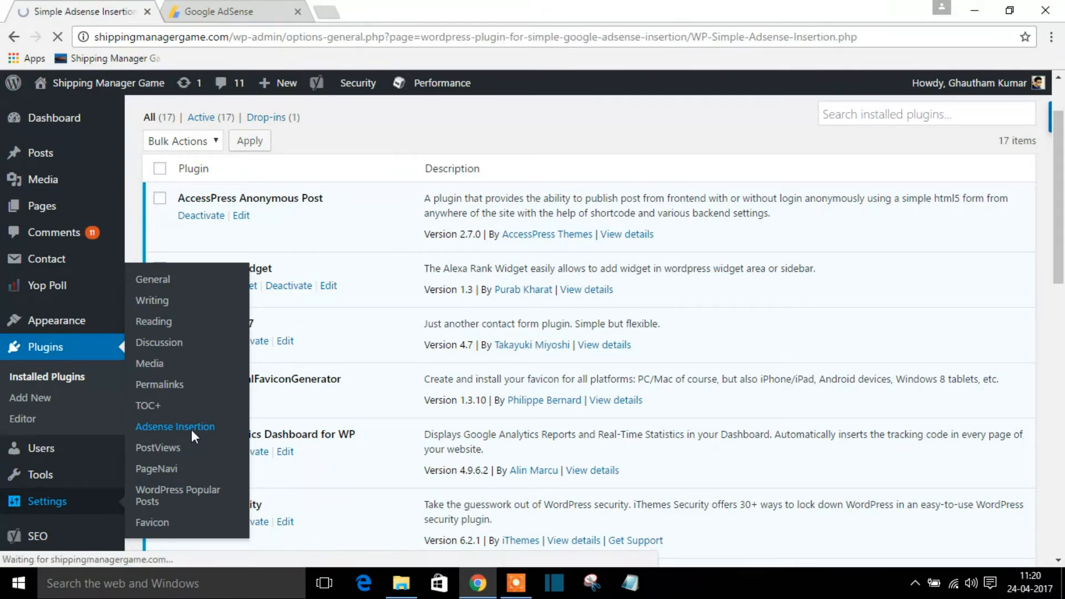
left_click(175, 425)
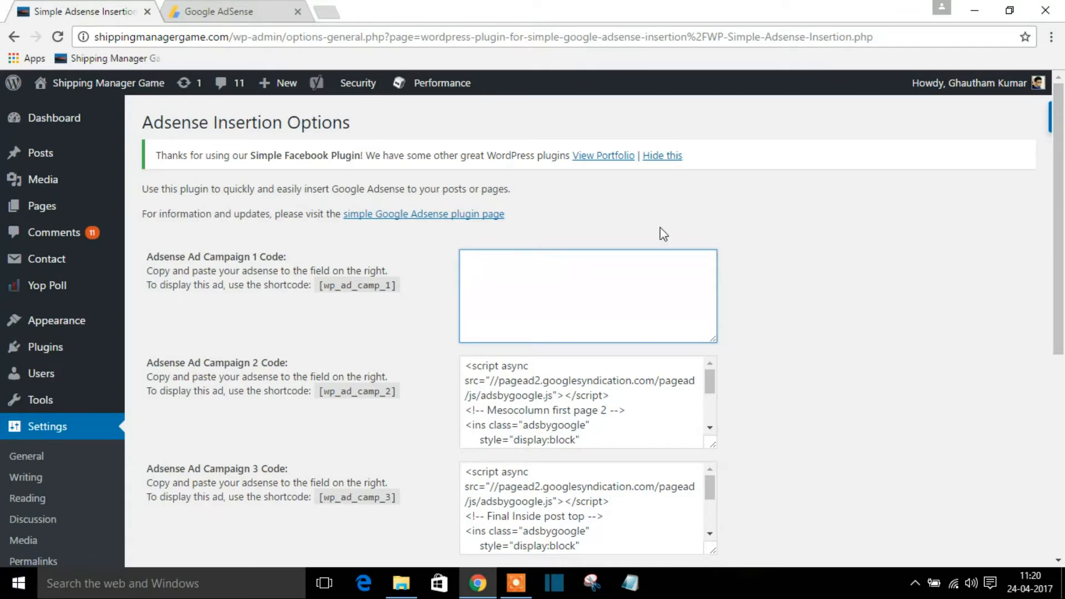
mouse_move(796, 390)
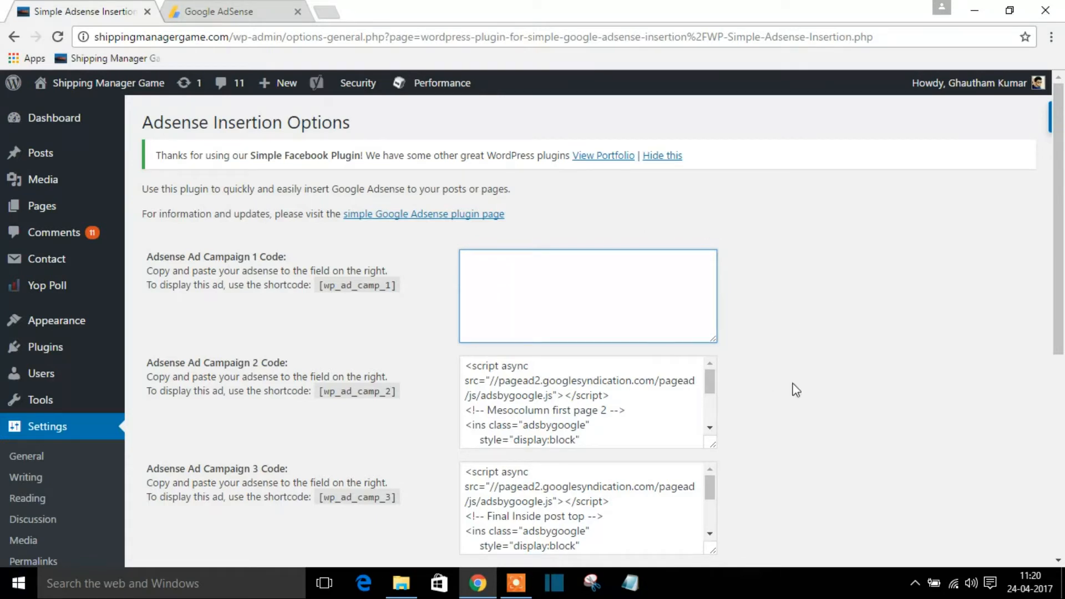
left_click(588, 295)
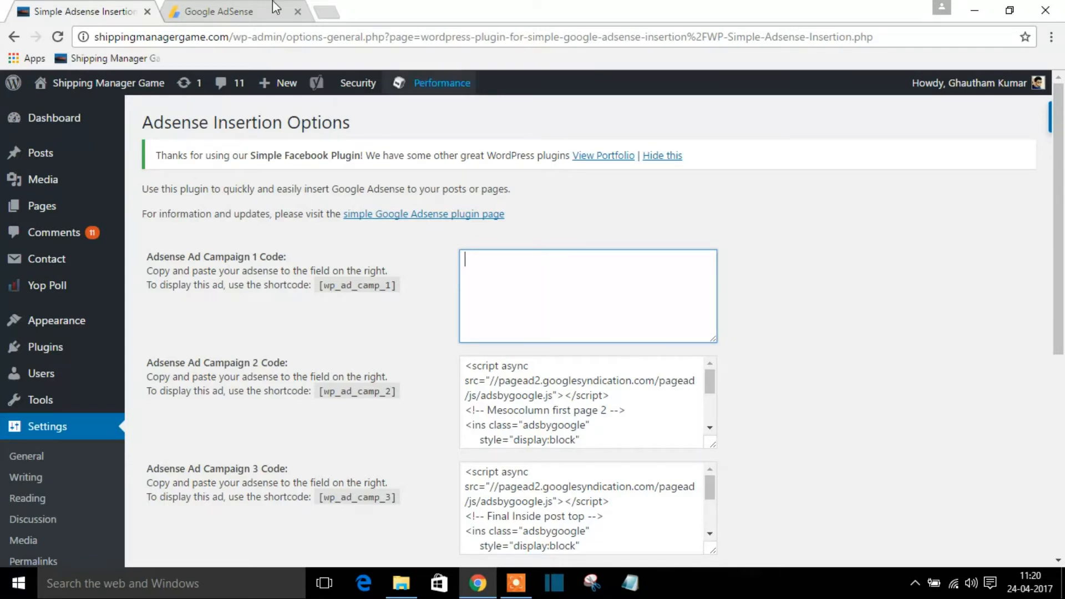
left_click(224, 11)
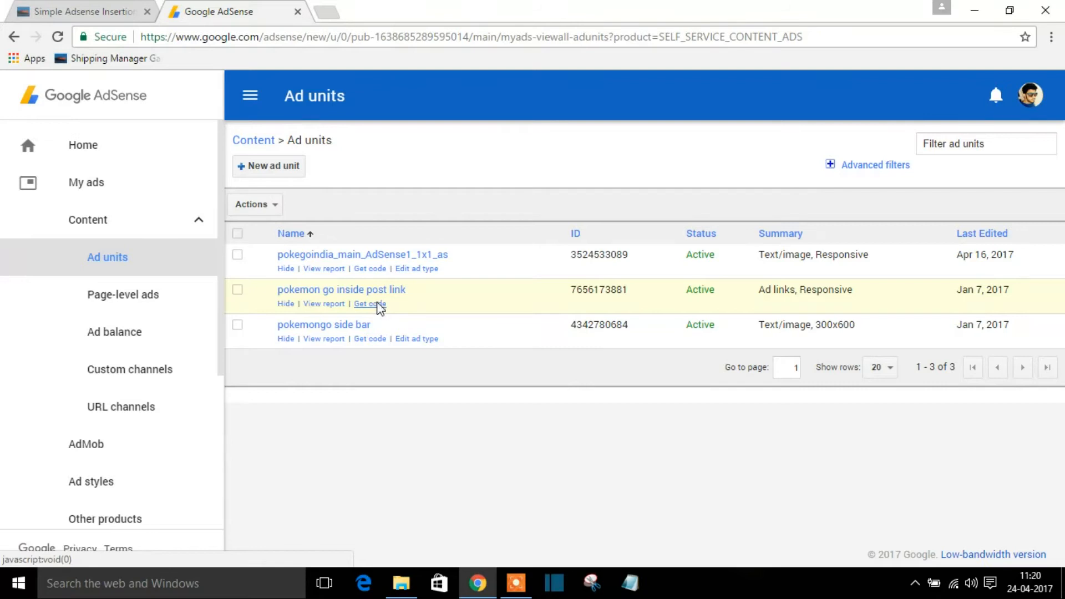
Get and select the 'pokemon go inside post link' ad code for pasting into Campaign 1
left_click(368, 304)
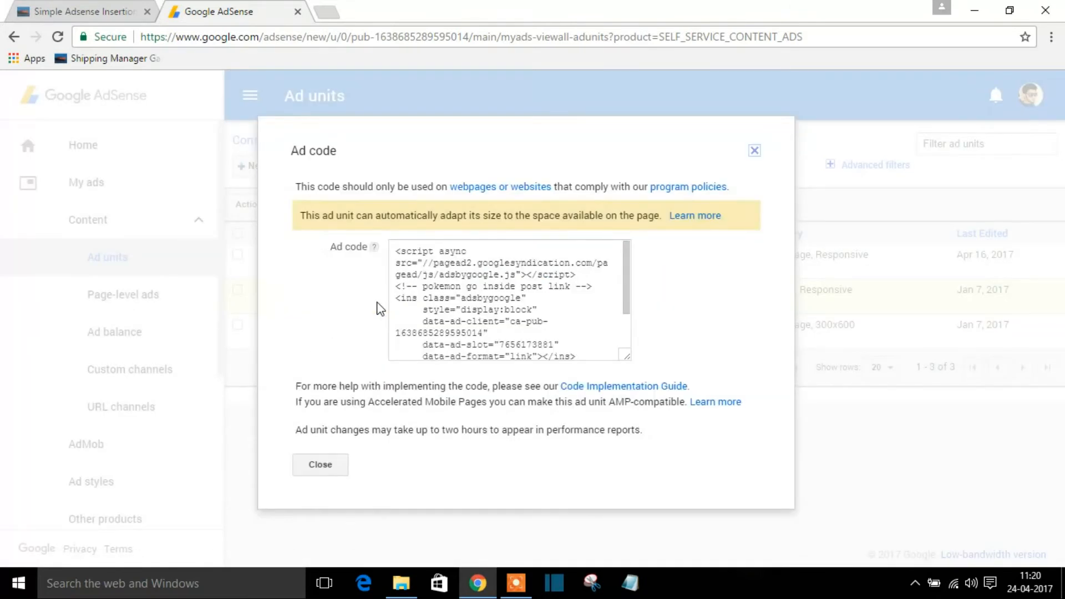
triple_click(508, 299)
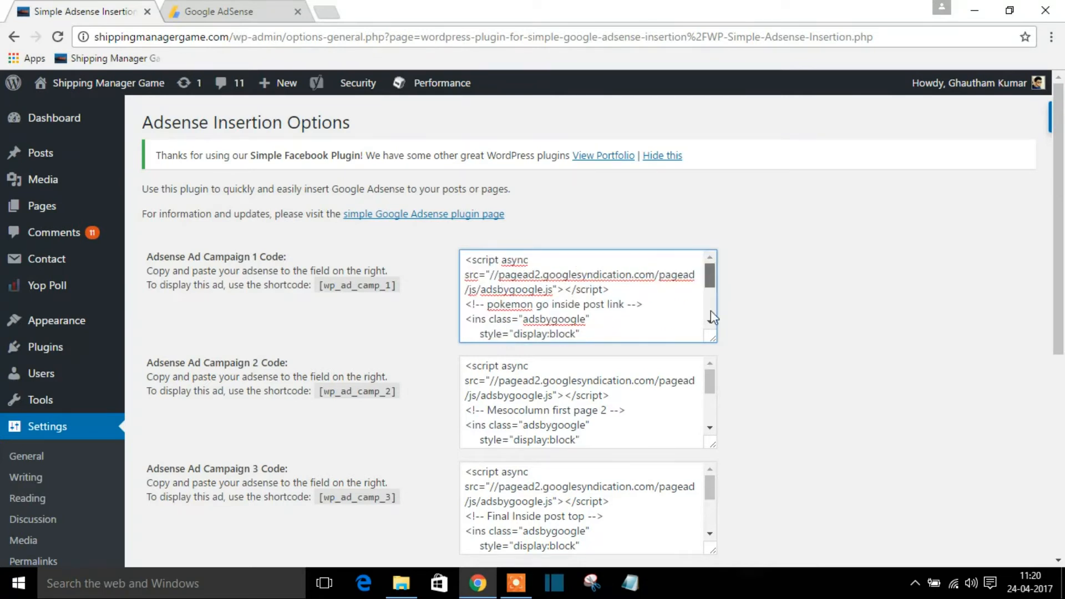
scroll("down", 3)
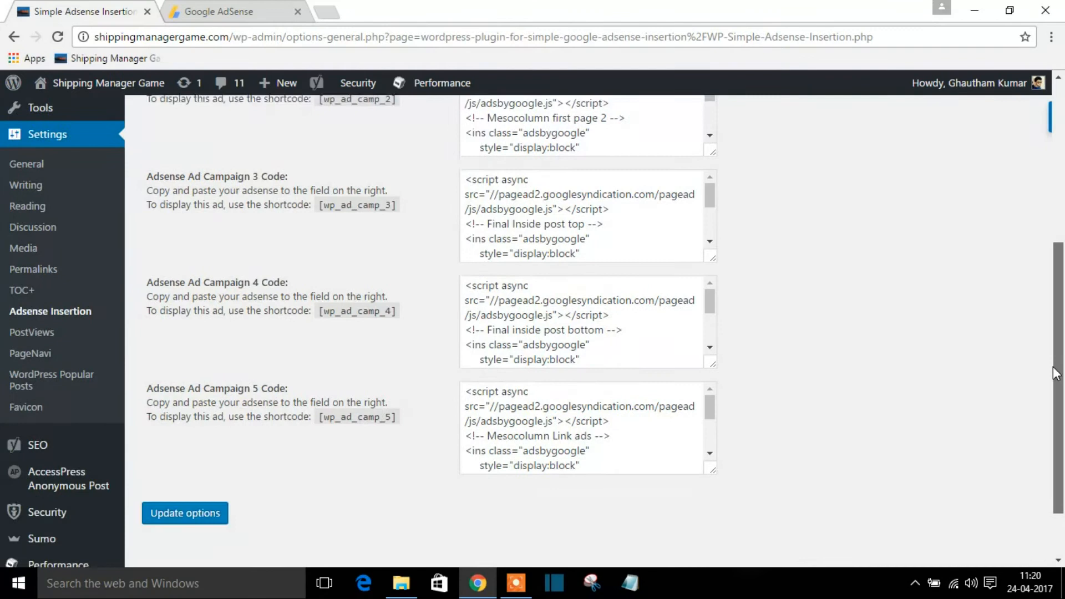
scroll("down", 3)
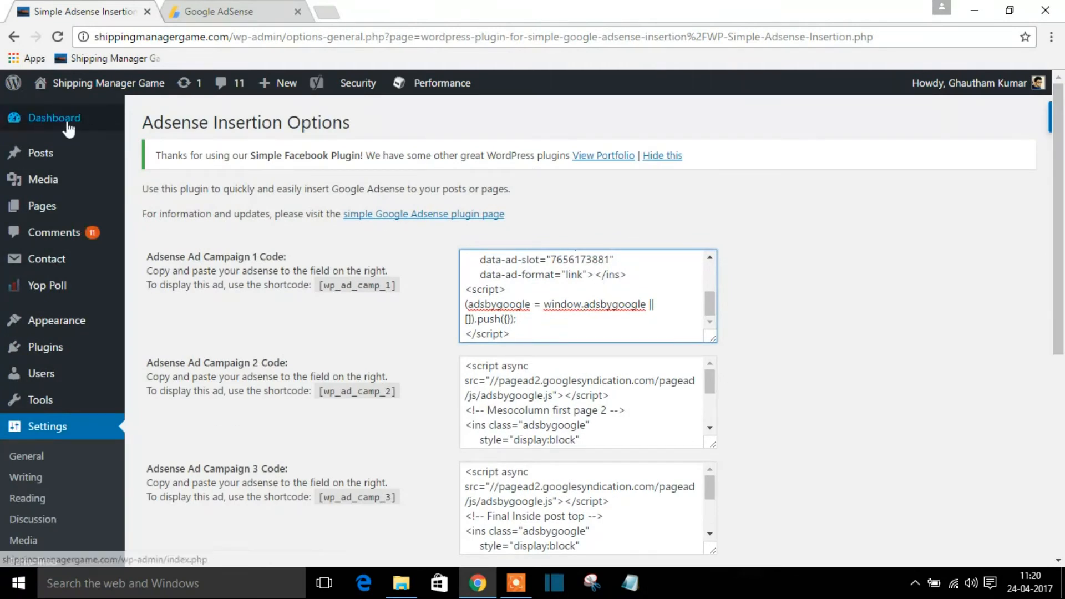
left_click(53, 118)
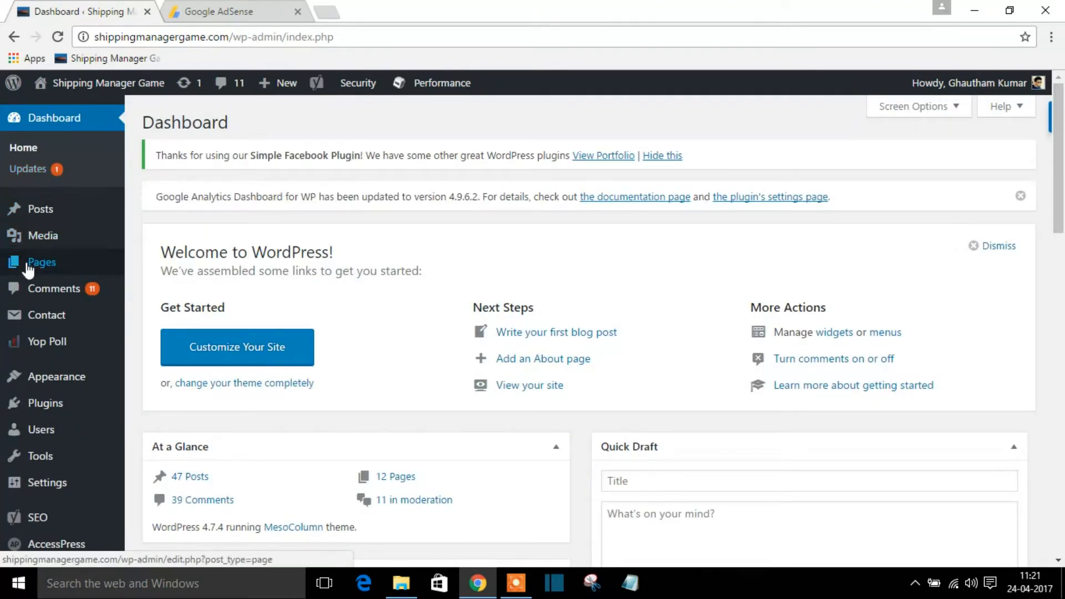
mouse_move(40, 209)
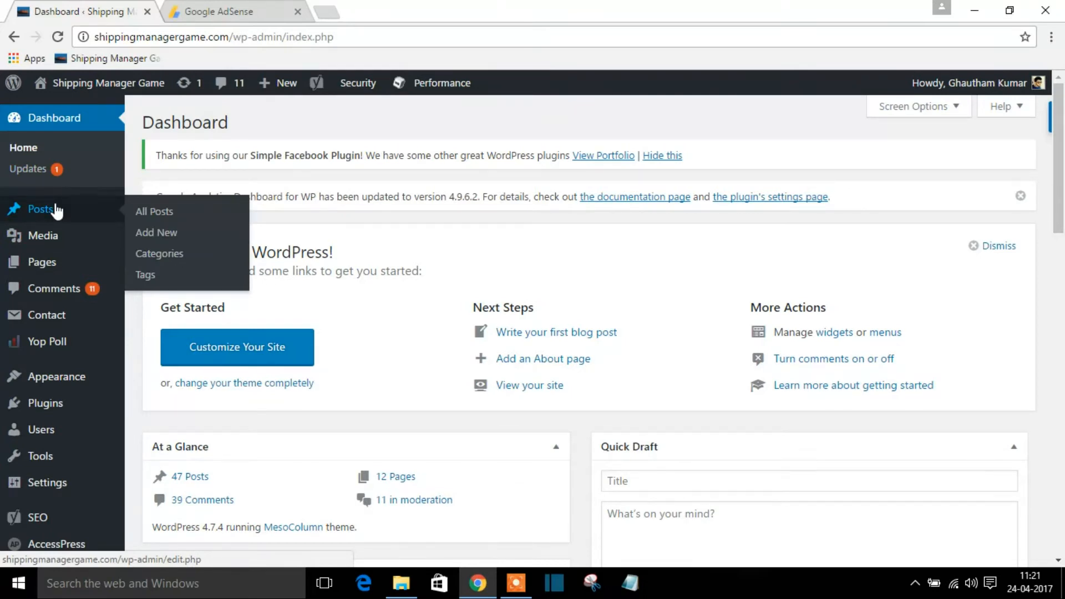
Show the All Posts list with 'Shipping Manager Easter Egg Achievement' listed first
left_click(155, 211)
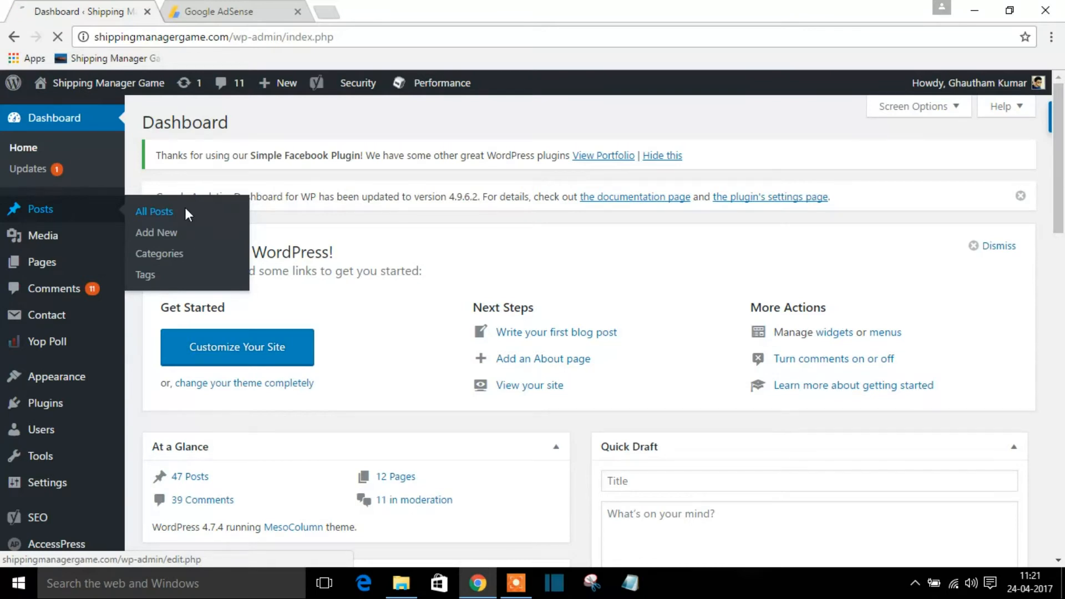
left_click(153, 211)
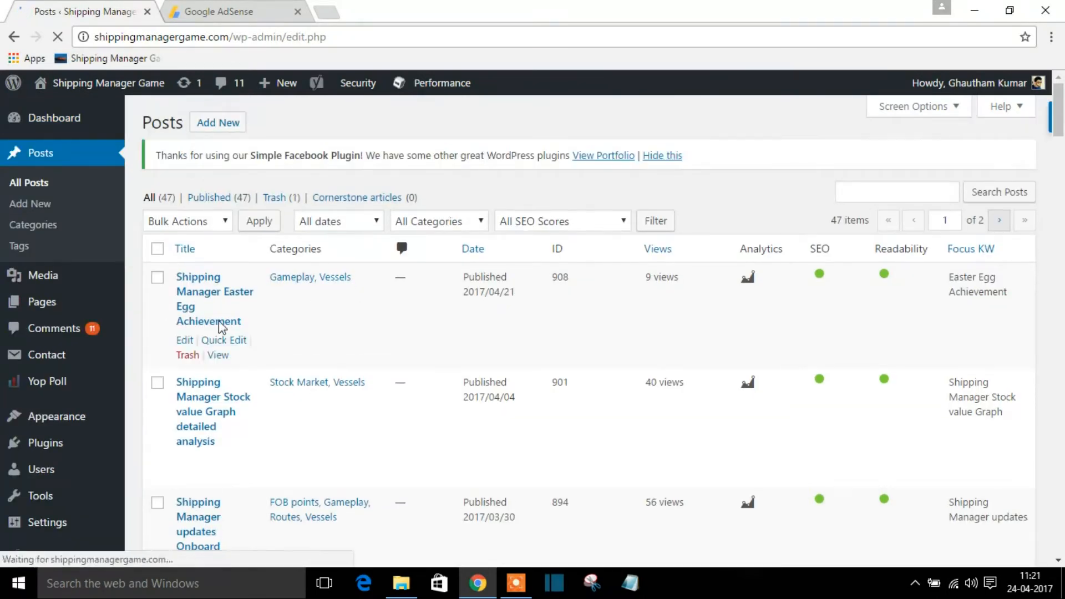
Edit the Easter Egg Achievement post and select the [wp_ad_camp_5] shortcode under its Examples heading
left_click(184, 340)
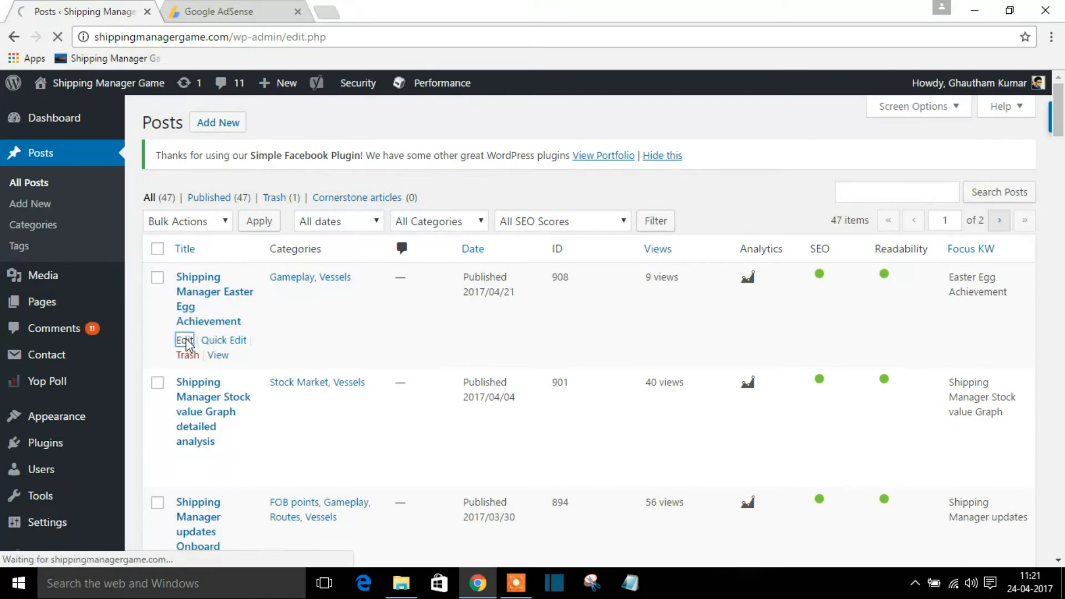
left_click(185, 339)
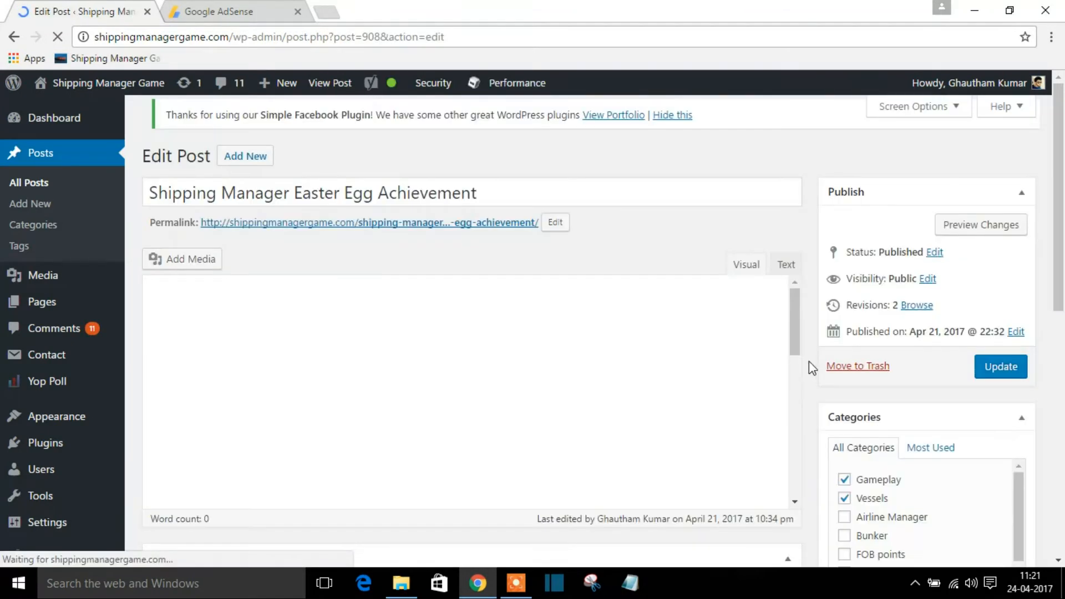
scroll("down", 3)
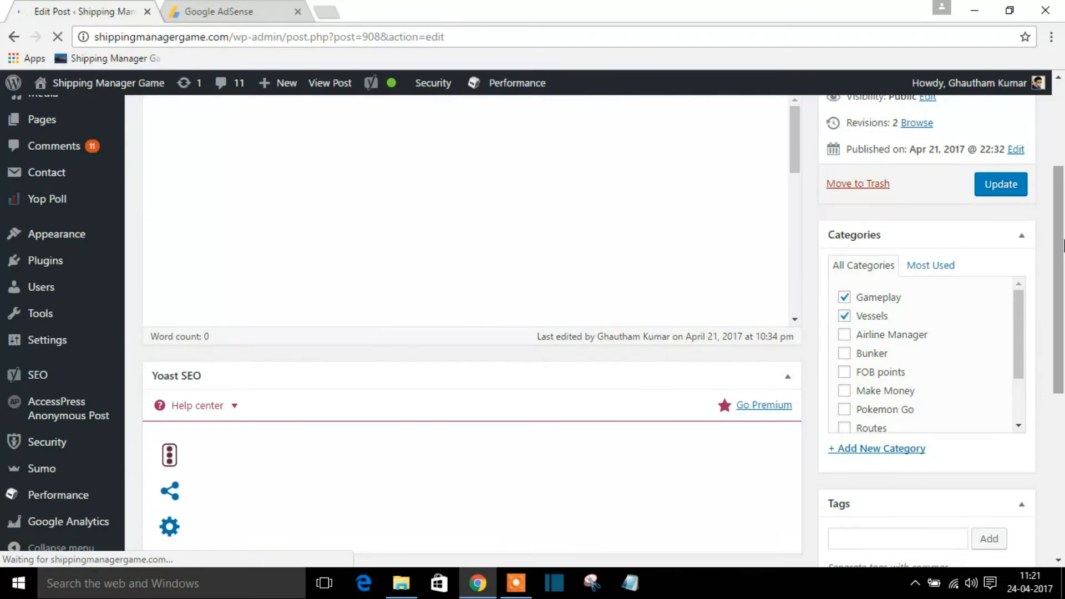
scroll("up", 3)
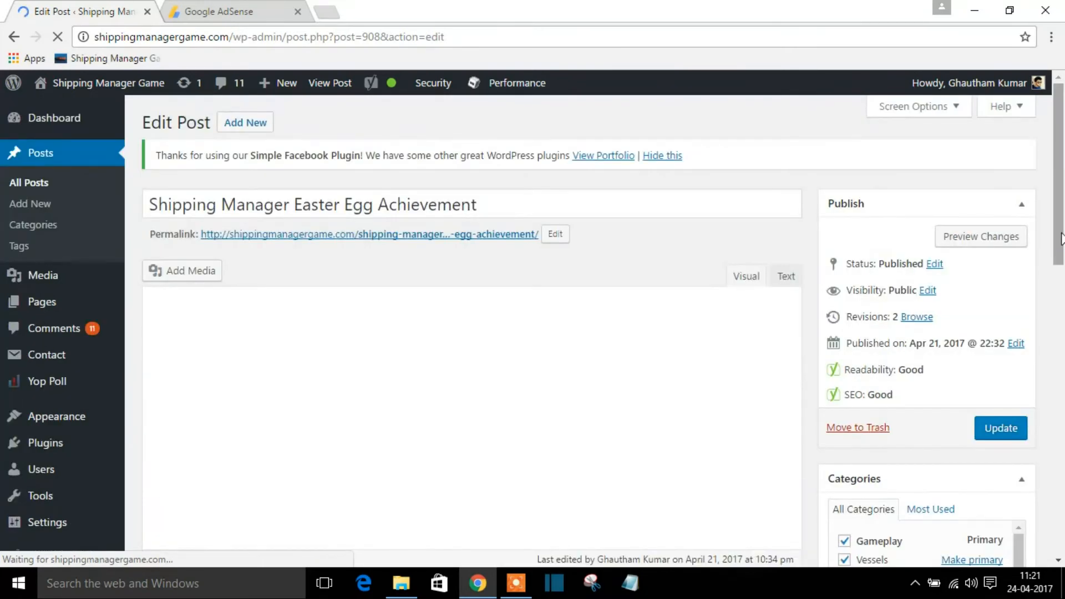
scroll("down", 3)
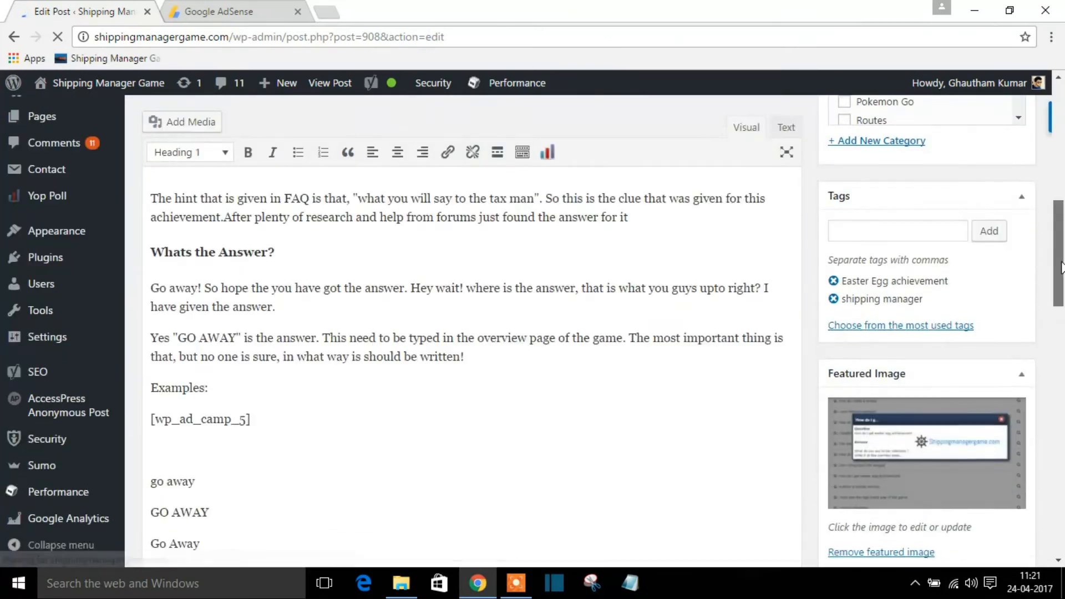
scroll("down", 3)
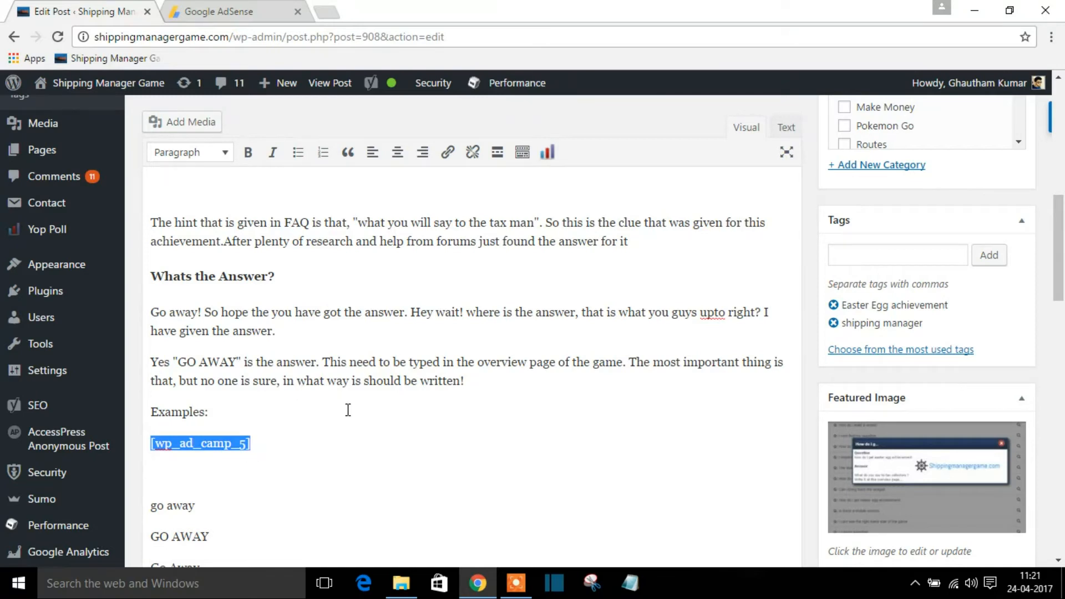
mouse_move(227, 419)
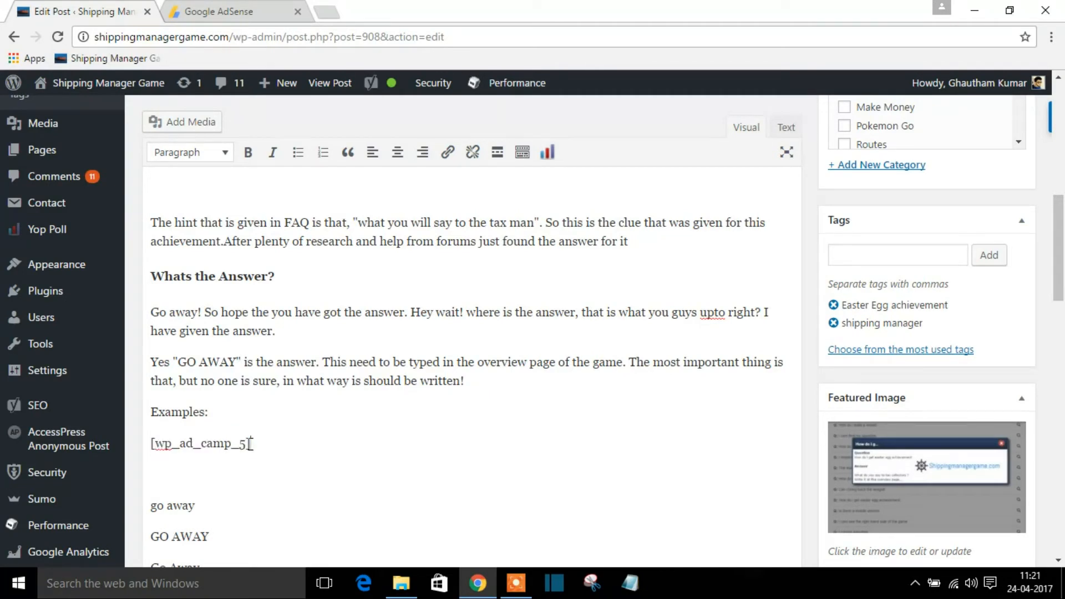
double_click(199, 442)
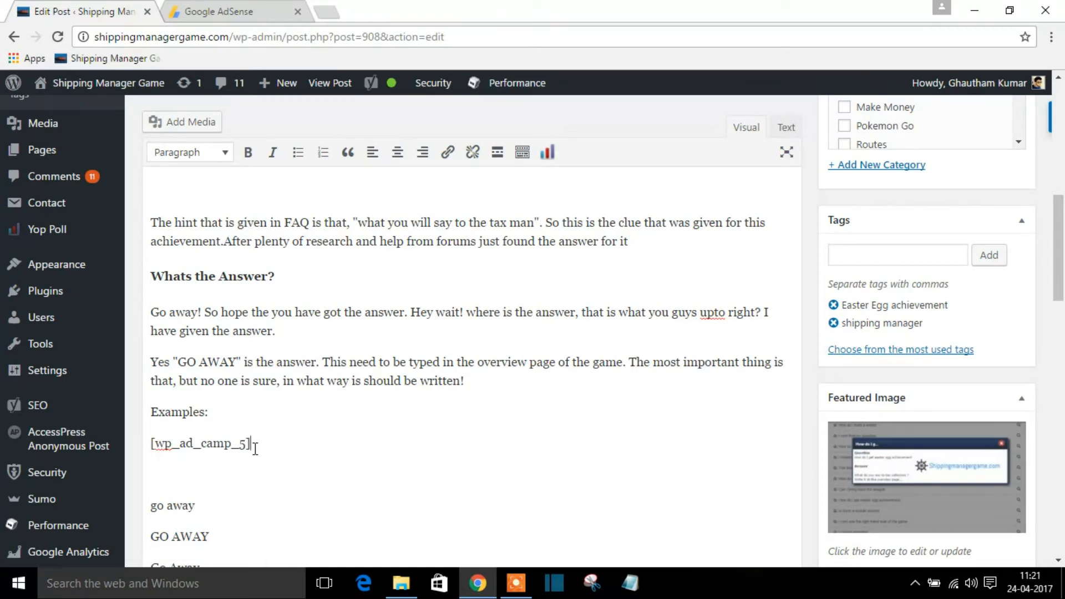
mouse_move(832, 276)
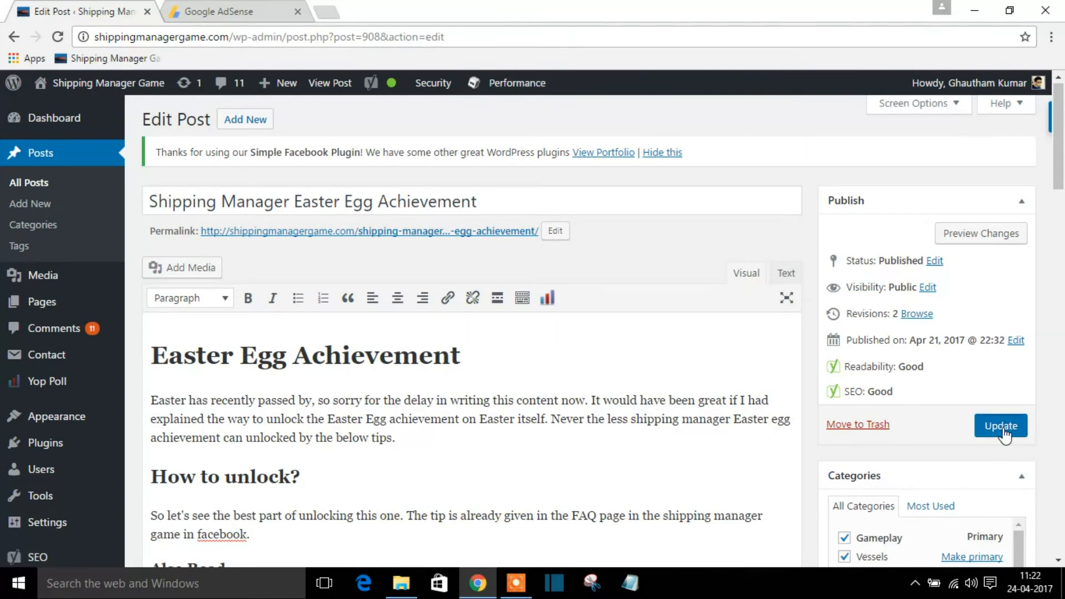
Update the Easter Egg Achievement post and view its live published page
left_click(1000, 424)
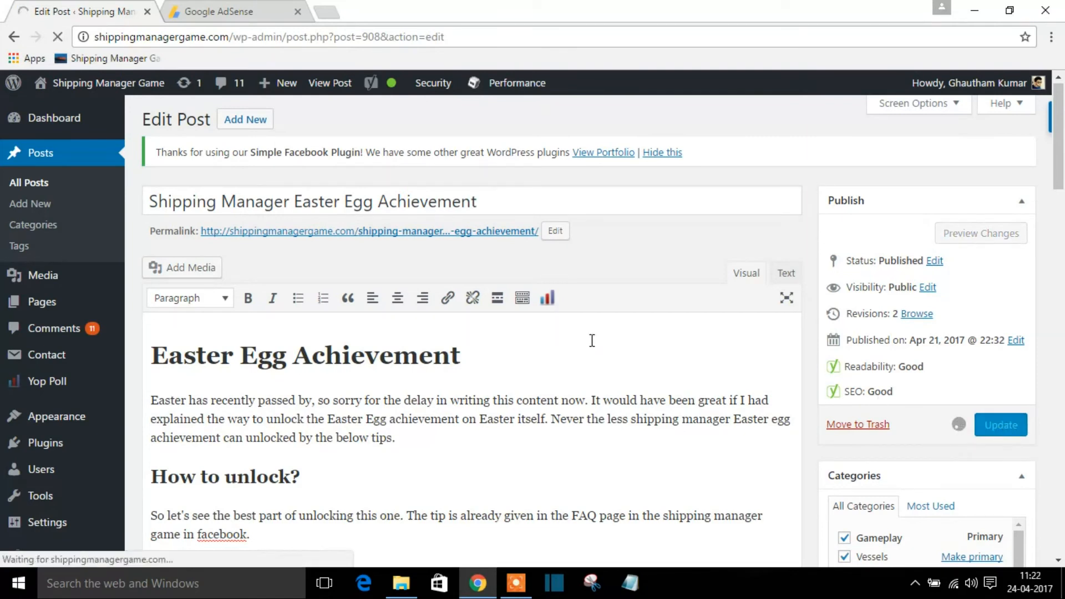
left_click(999, 425)
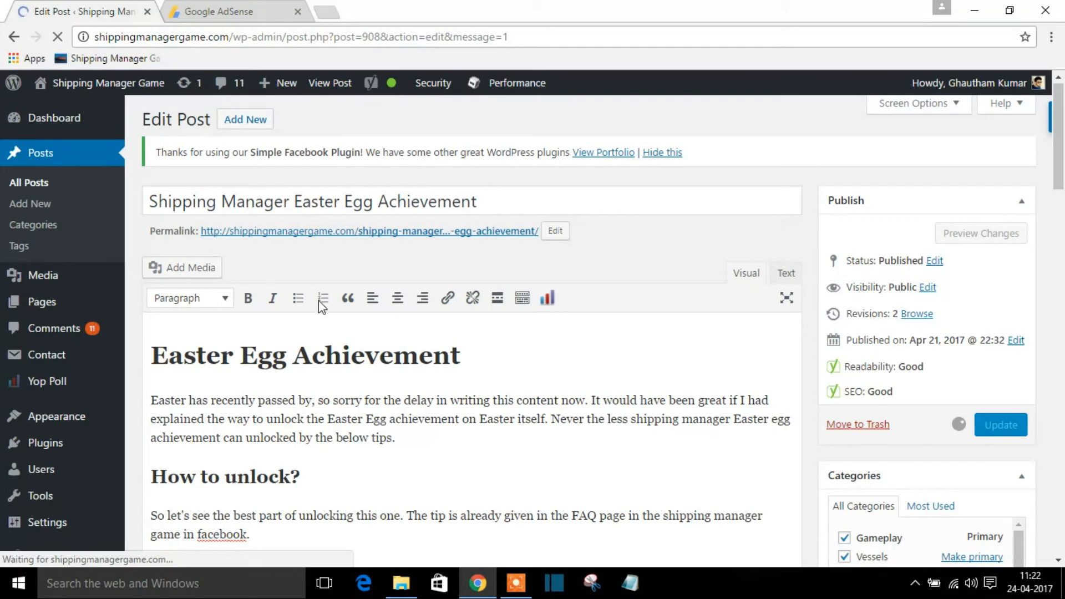
left_click(1000, 425)
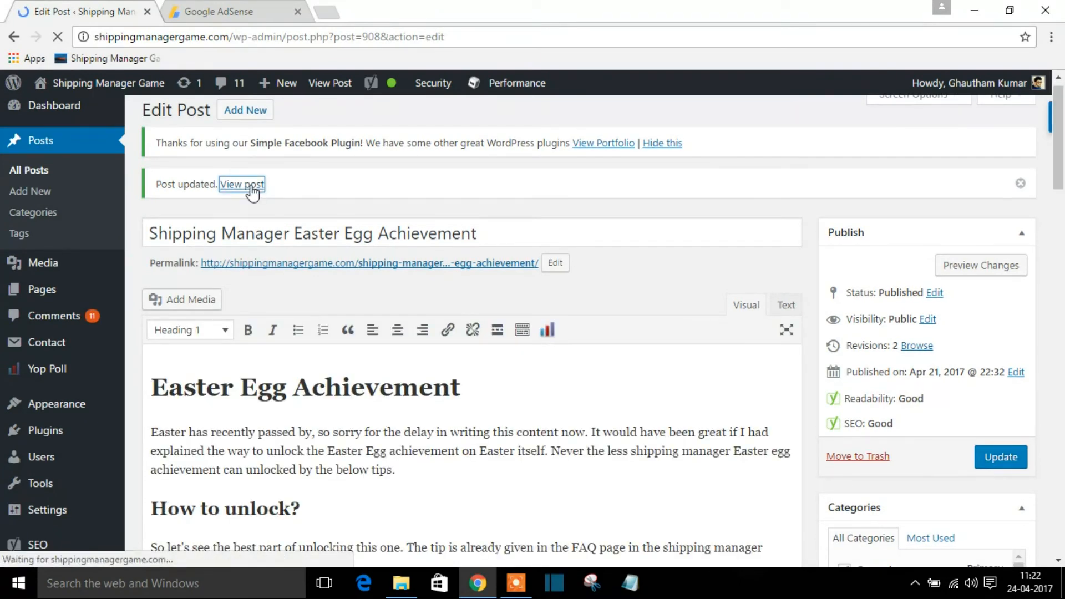
left_click(242, 184)
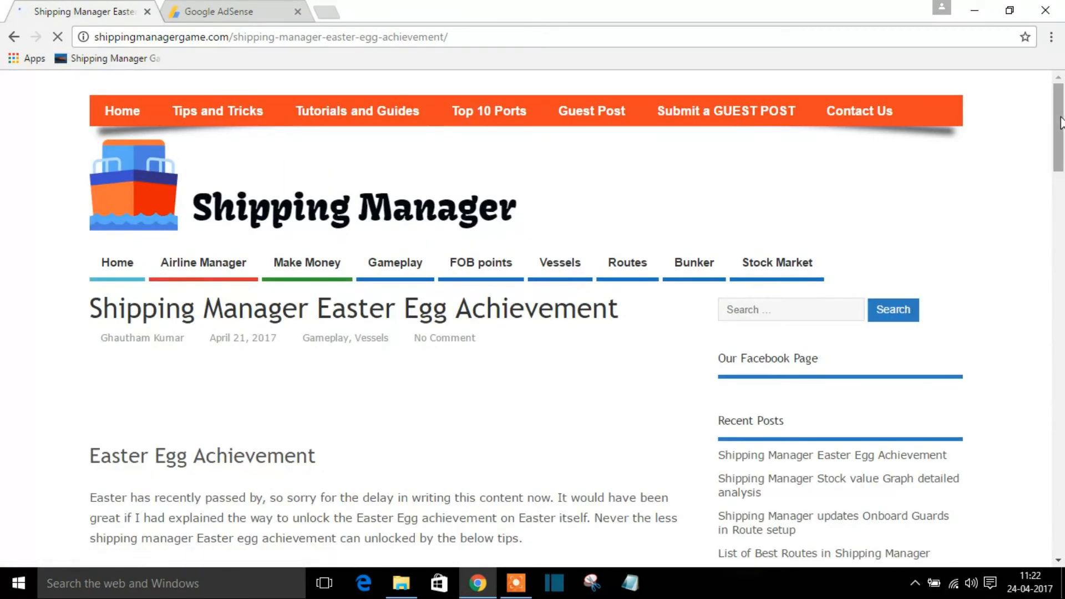
Scroll the live post to confirm Google ads show above the article, under Also Read and under Examples
scroll("down", 3)
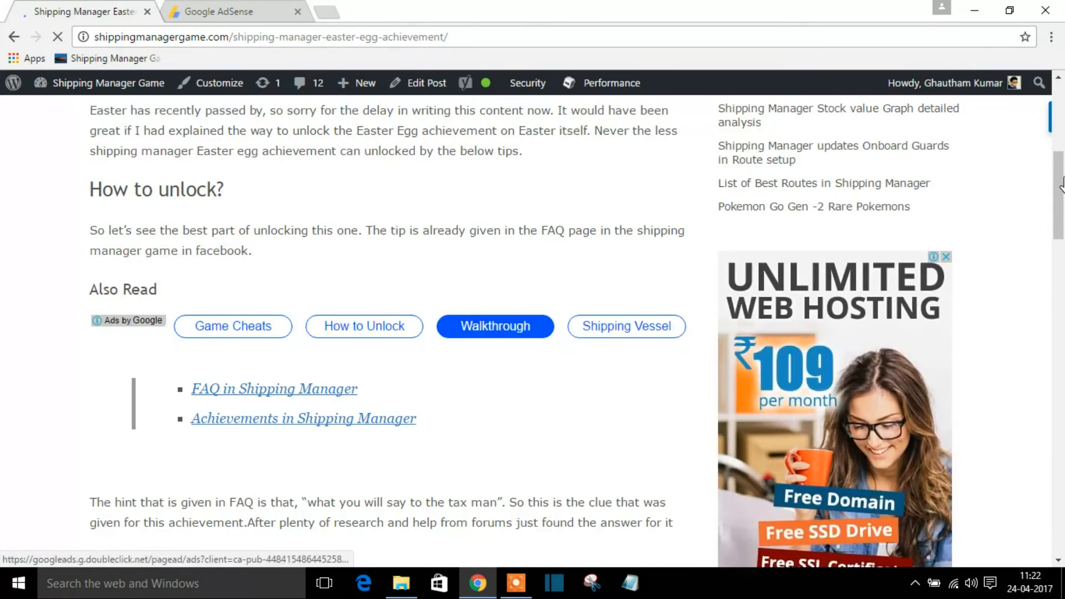
scroll("down", 3)
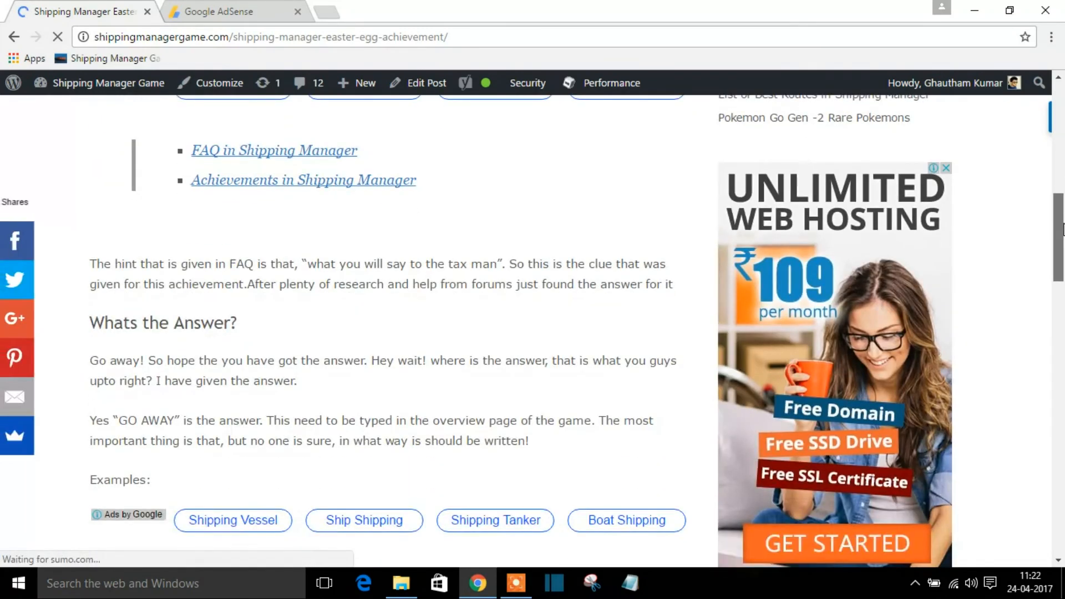
scroll("down", 3)
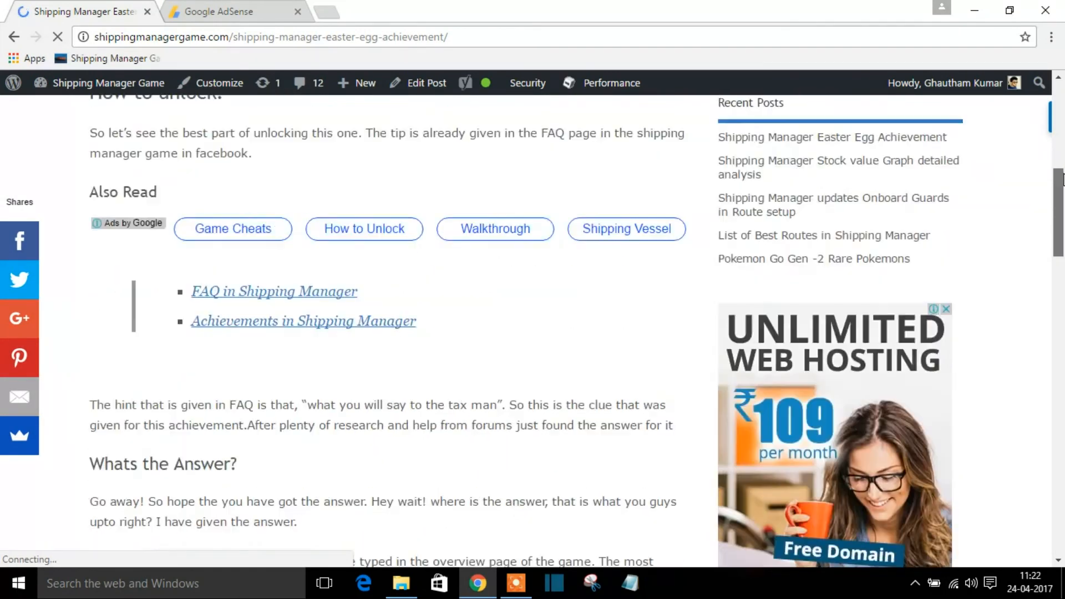
scroll("up", 3)
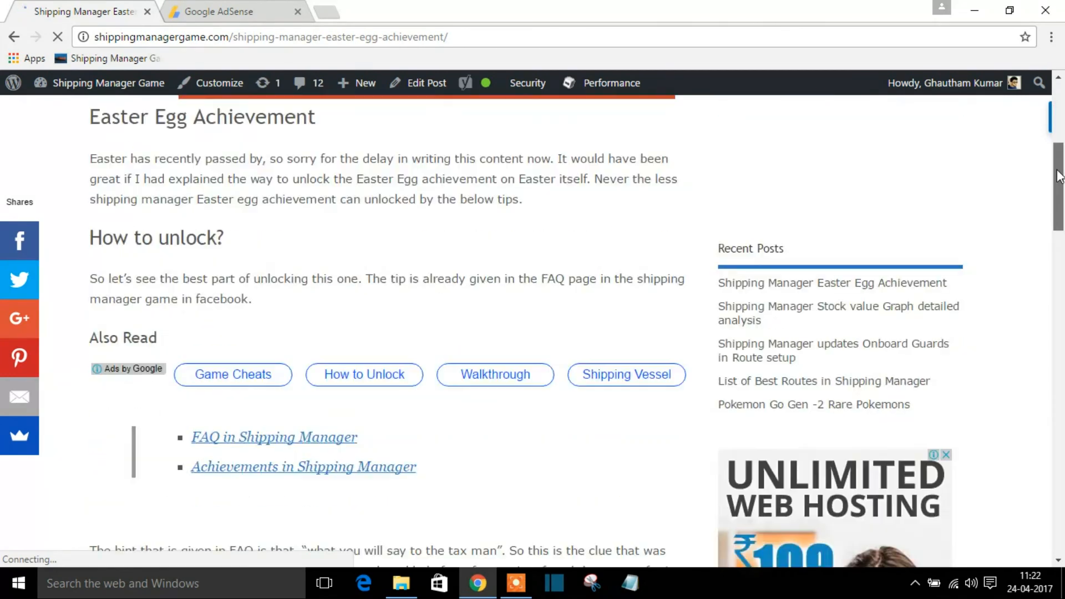
scroll("up", 3)
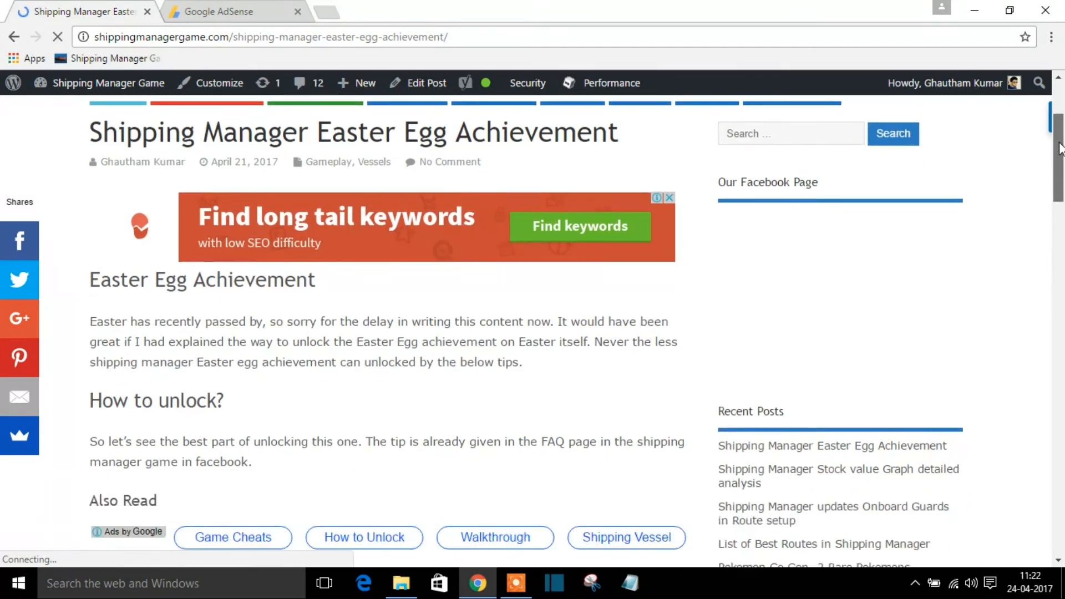
scroll("down", 3)
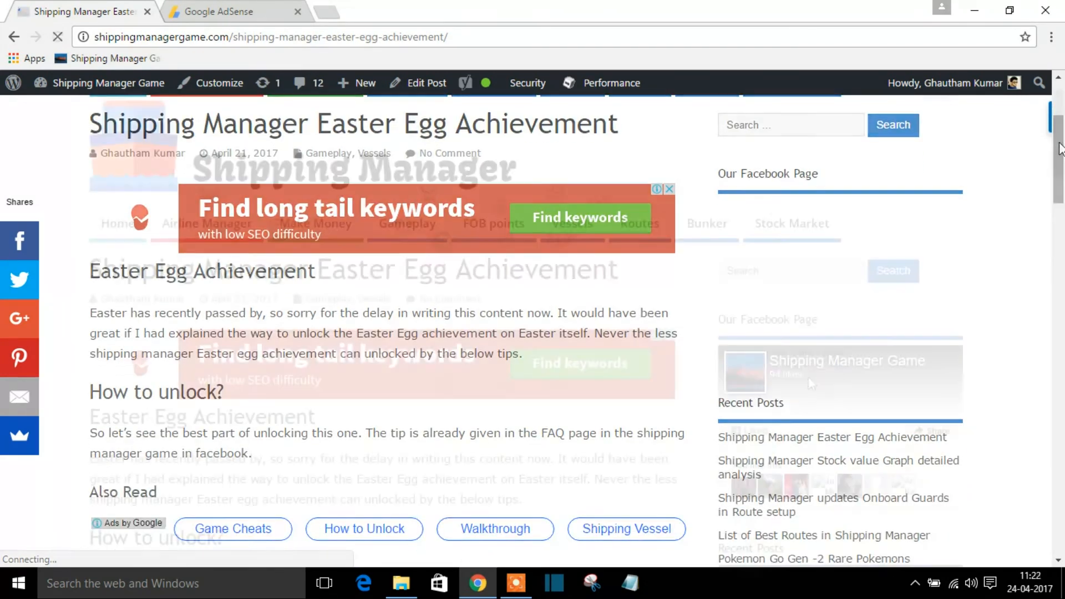